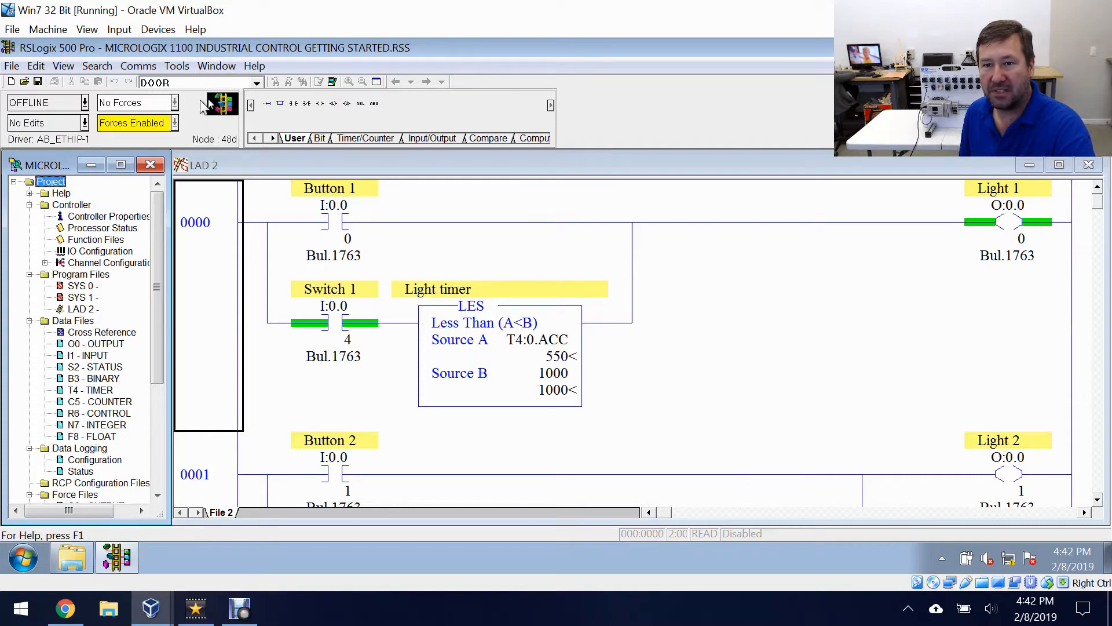
mouse_move(210, 75)
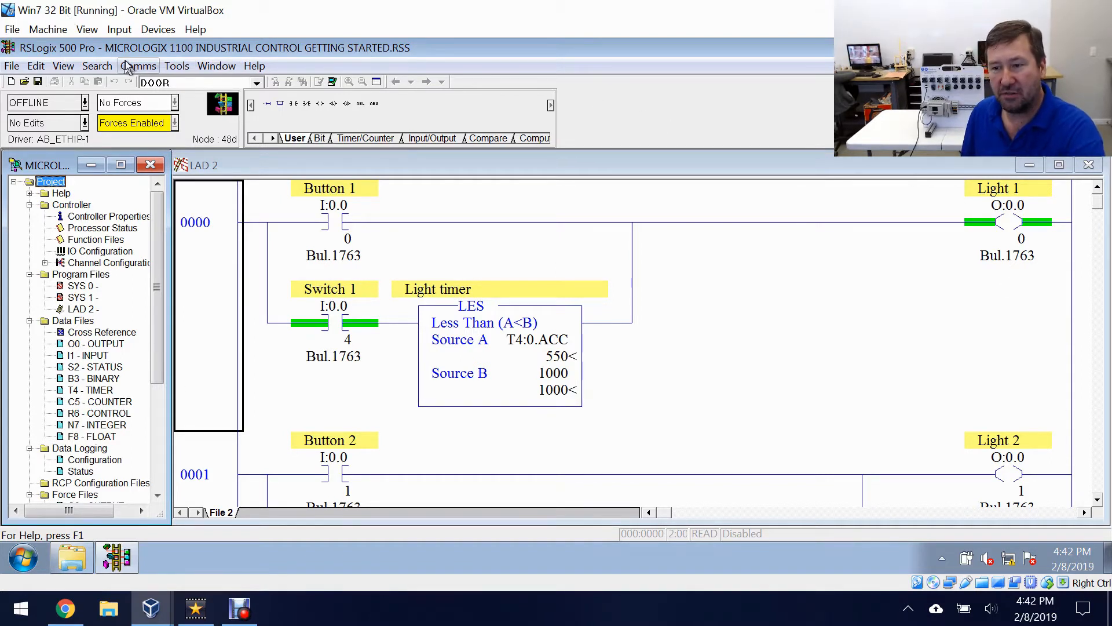
Step: Show the Go Online, Download and Upload choices from the OFFLINE status dropdown
left_click(137, 65)
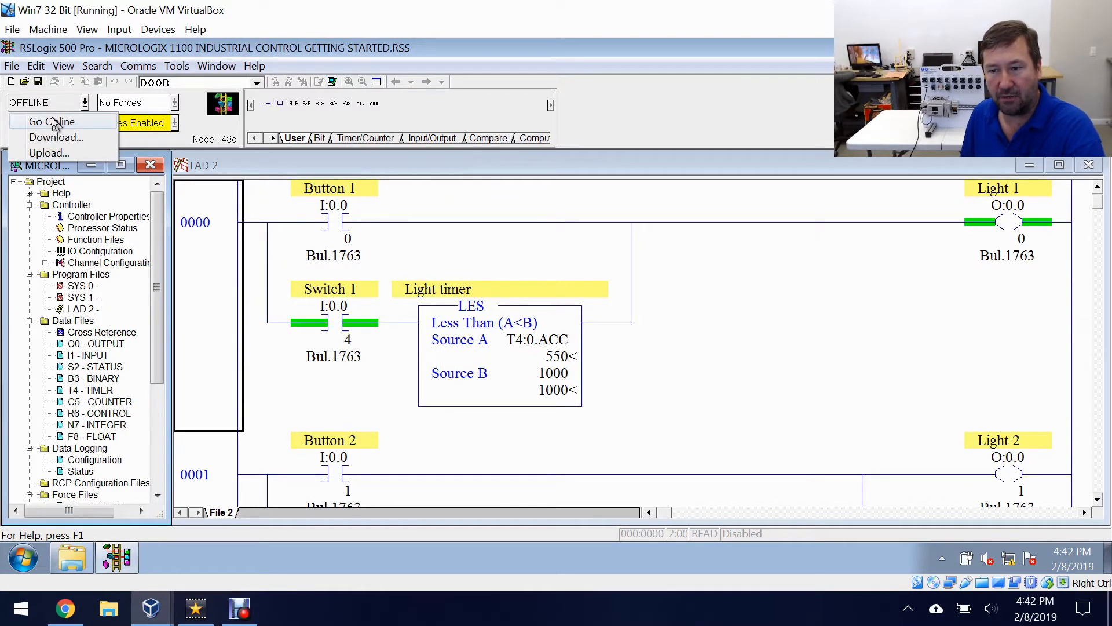
Step: Go online with the MicroLogix 1100 so the status reads REMOTE RUN with live green rails
left_click(51, 122)
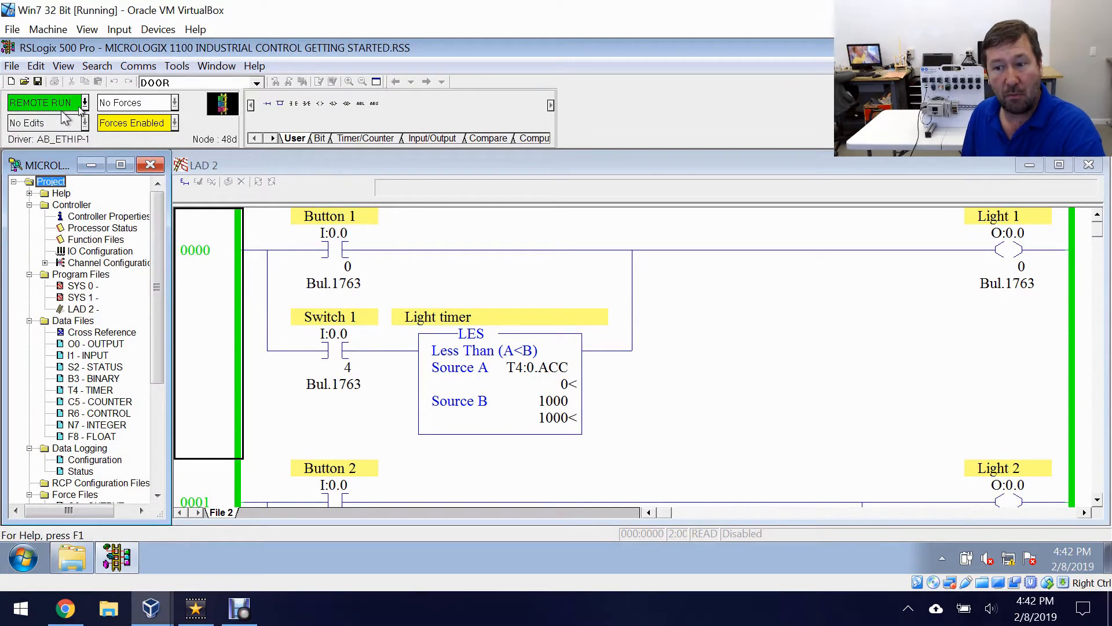
mouse_move(170, 93)
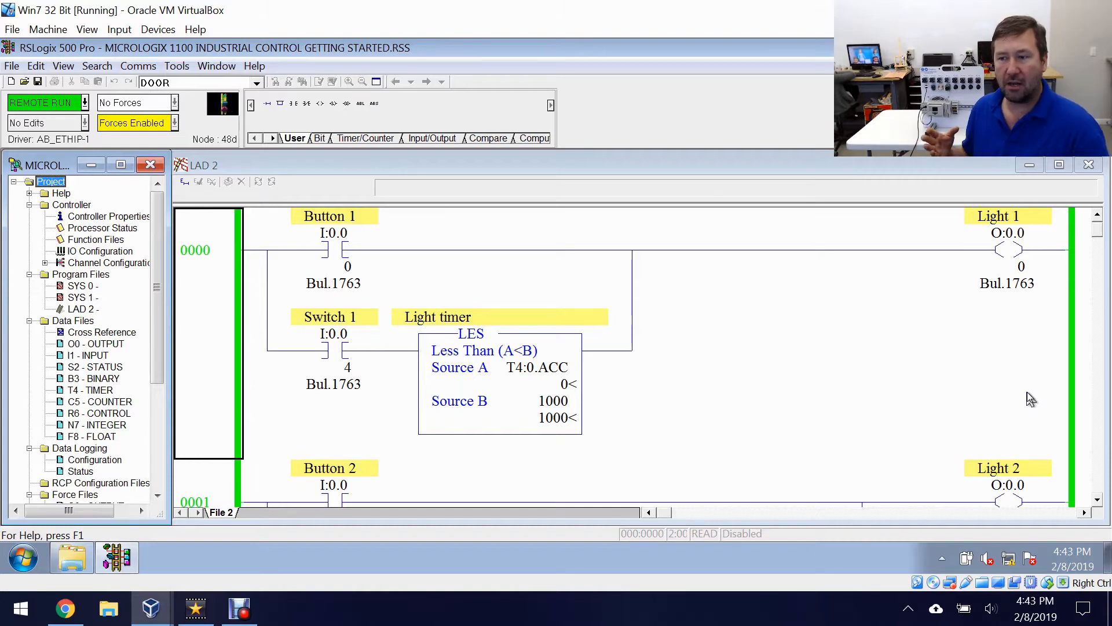
mouse_move(535, 209)
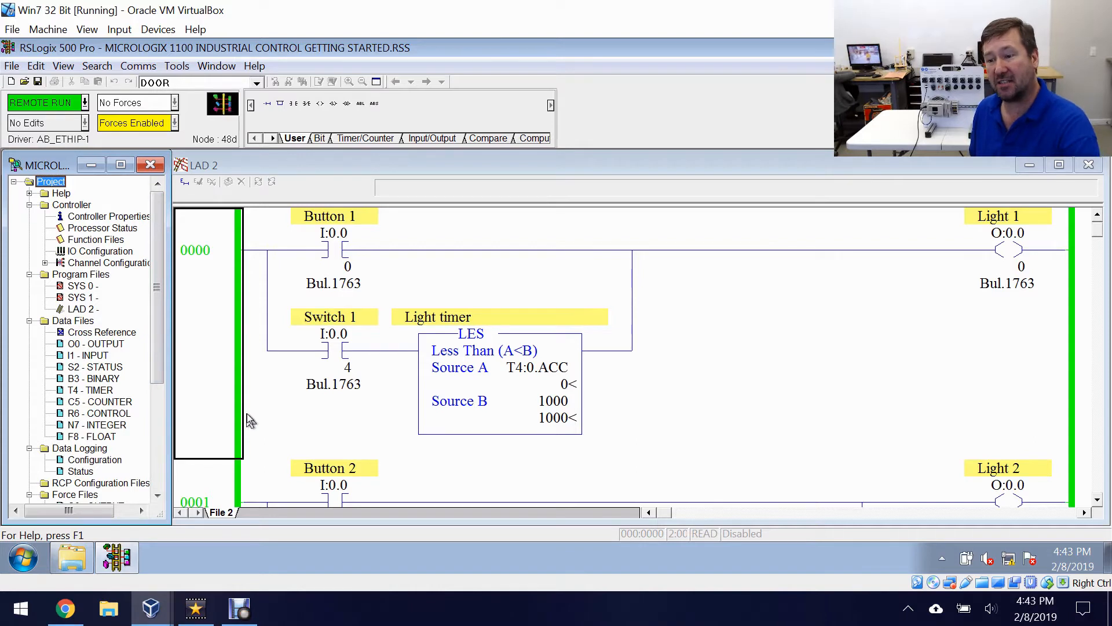
mouse_move(239, 397)
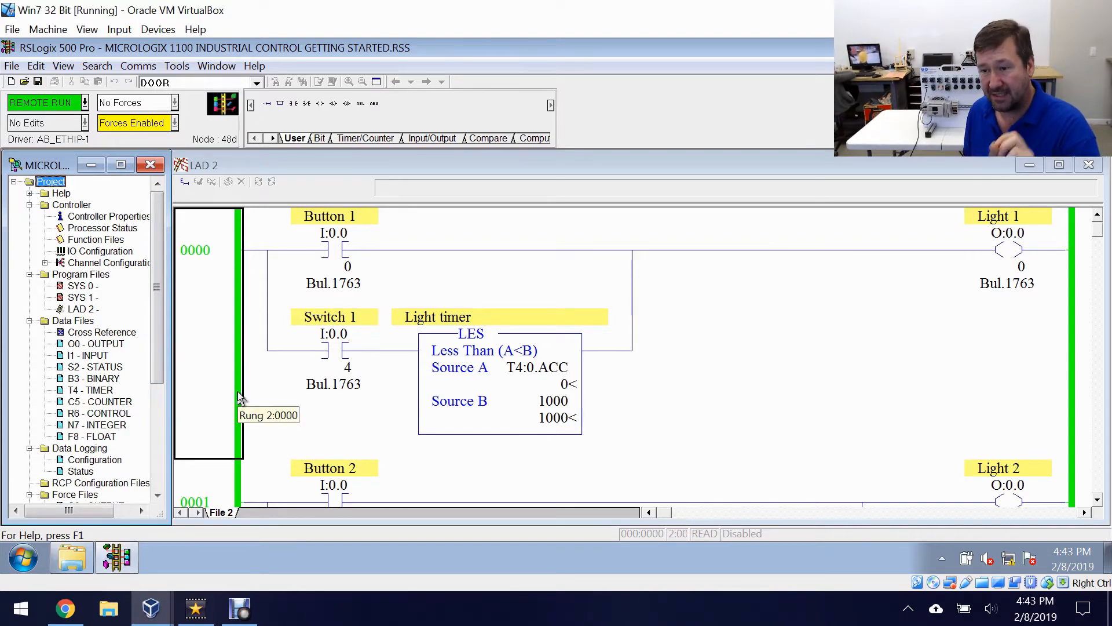
mouse_move(241, 399)
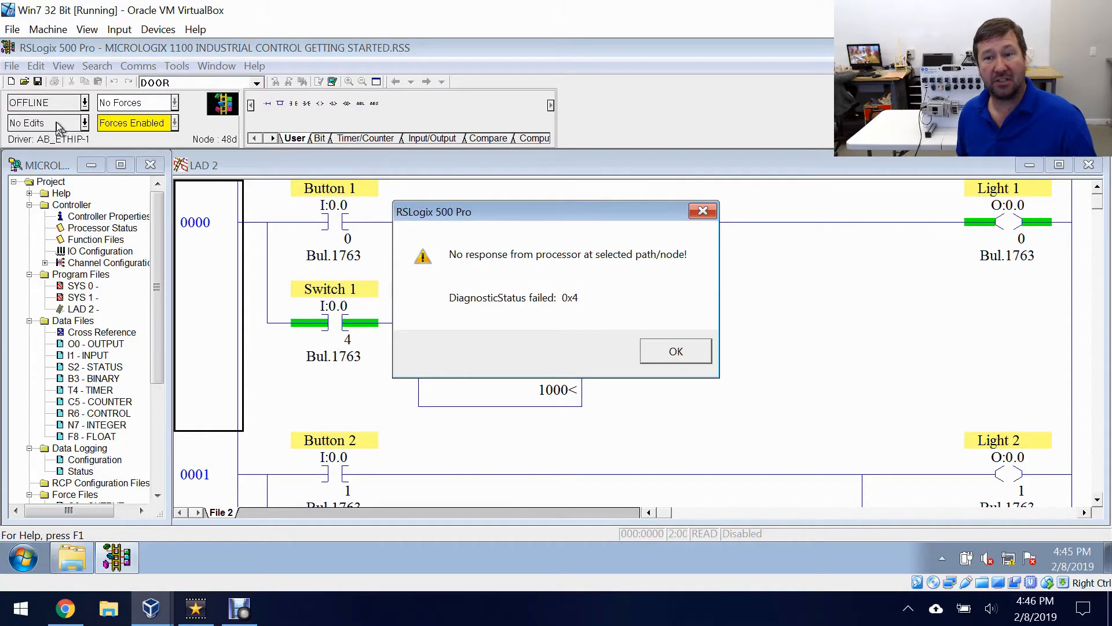
Step: Acknowledge the 'No response from processor at selected path/node!' error with OK
left_click(676, 350)
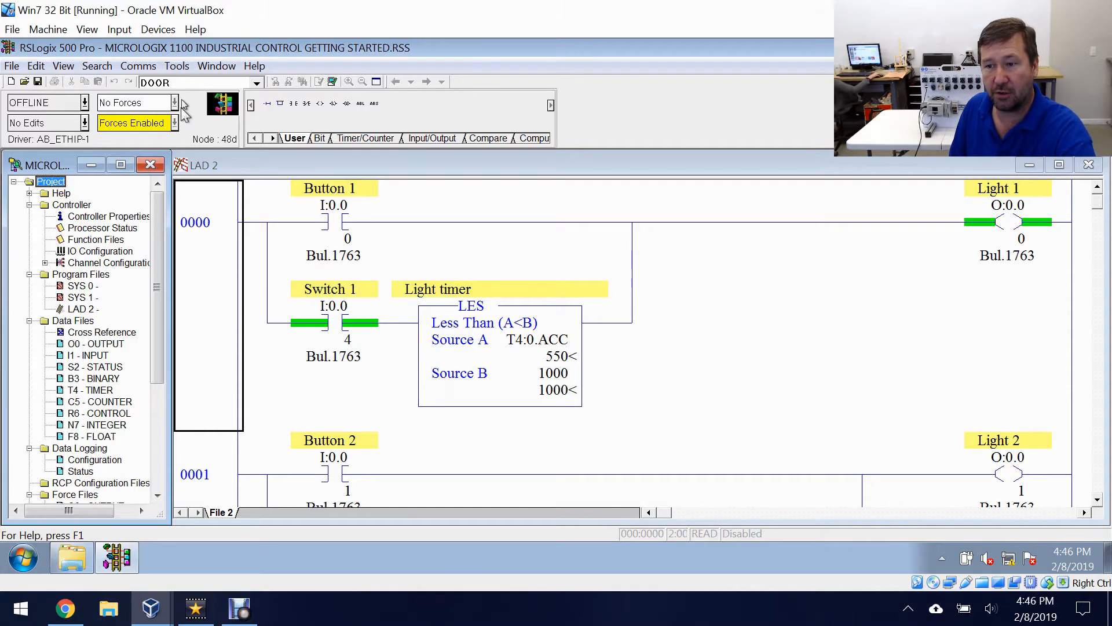
Step: Show the Comms menu with System Comms and Who Active Go Online for troubleshooting
left_click(138, 65)
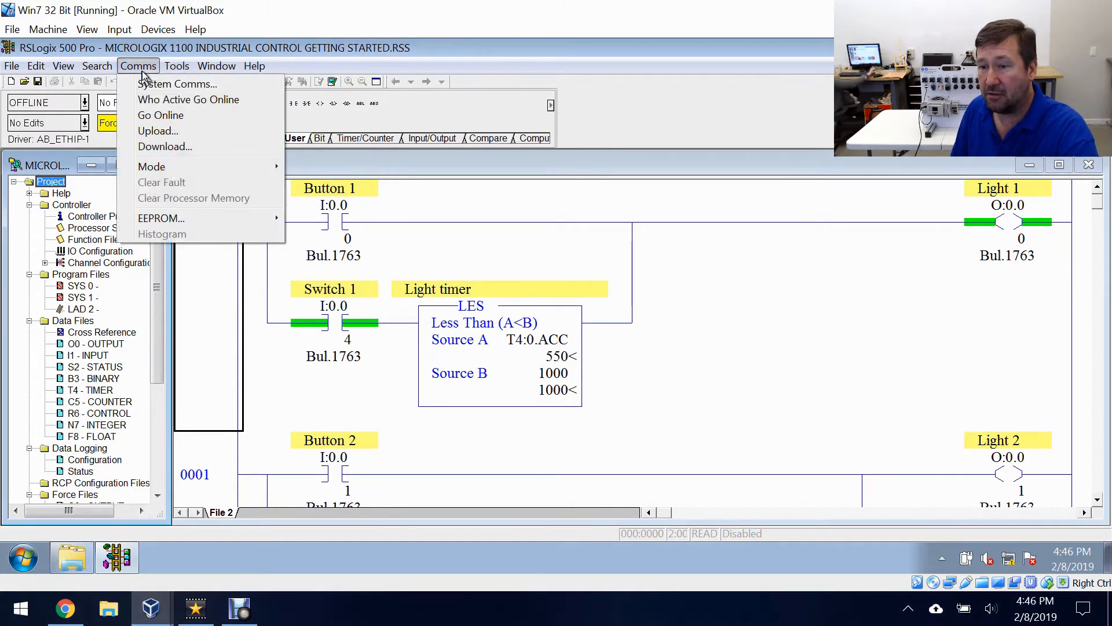